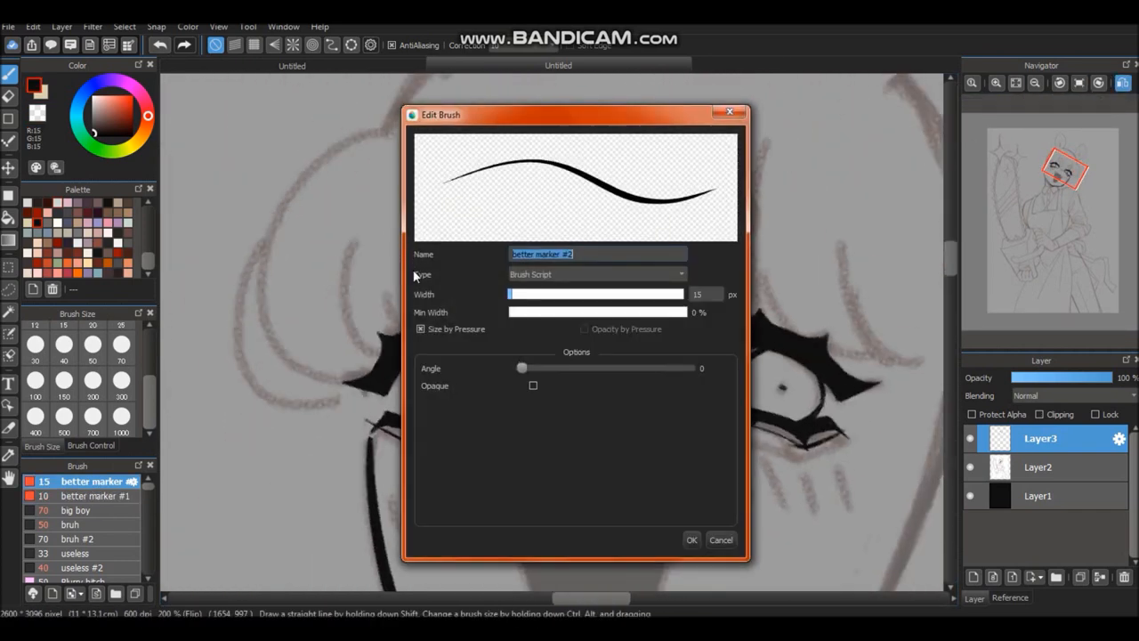
Confirm the 'better marker' brush settings and close the Edit Brush dialog.
{"action": "left_click", "coordinate": [690, 539]}
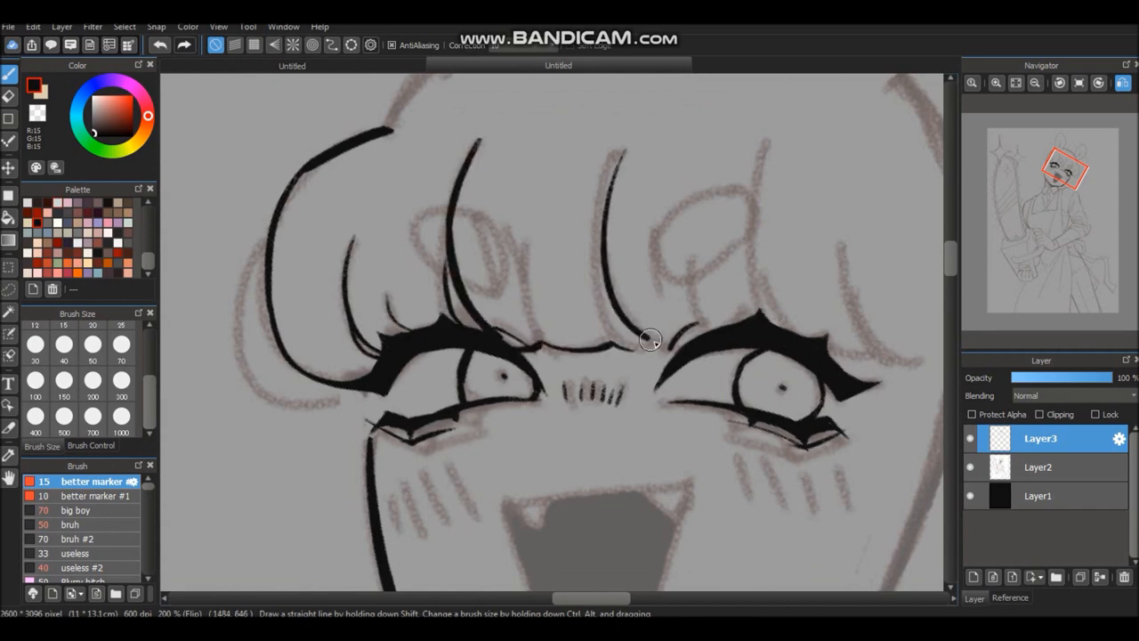
Ink the collar and shirt-front outlines over the sketch on Layer3.
{"action": "left_click_drag", "start_coordinate": [650, 340], "coordinate": [888, 360]}
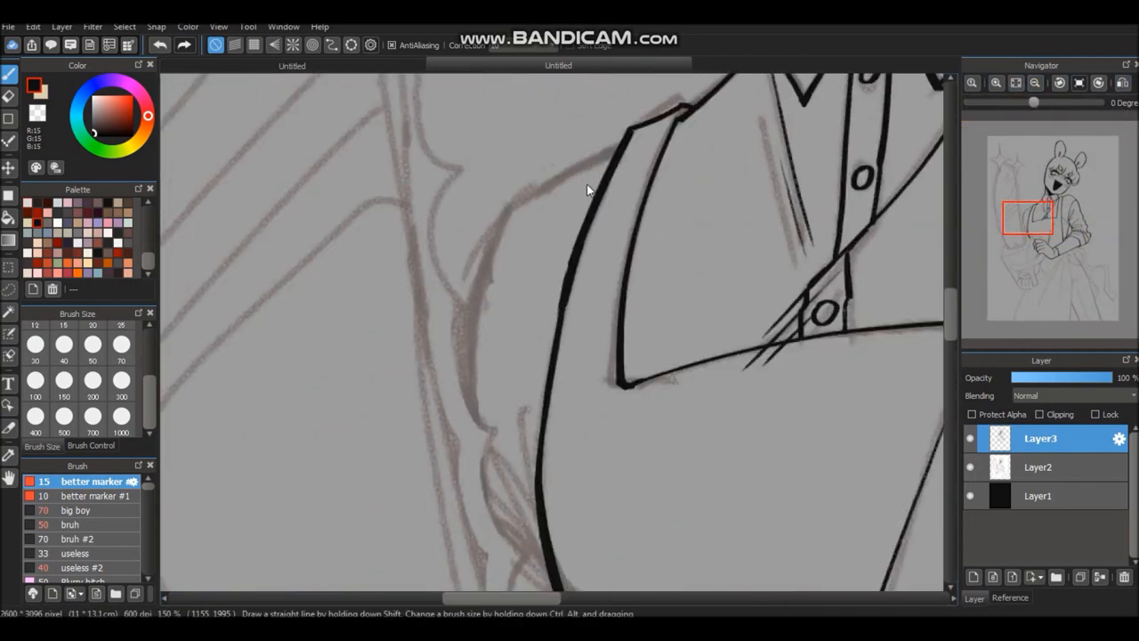
Paint a beige four-pointed sparkle near the chainsaw tip on Layer4.
{"action": "left_click_drag", "start_coordinate": [1033, 101], "coordinate": [1068, 102]}
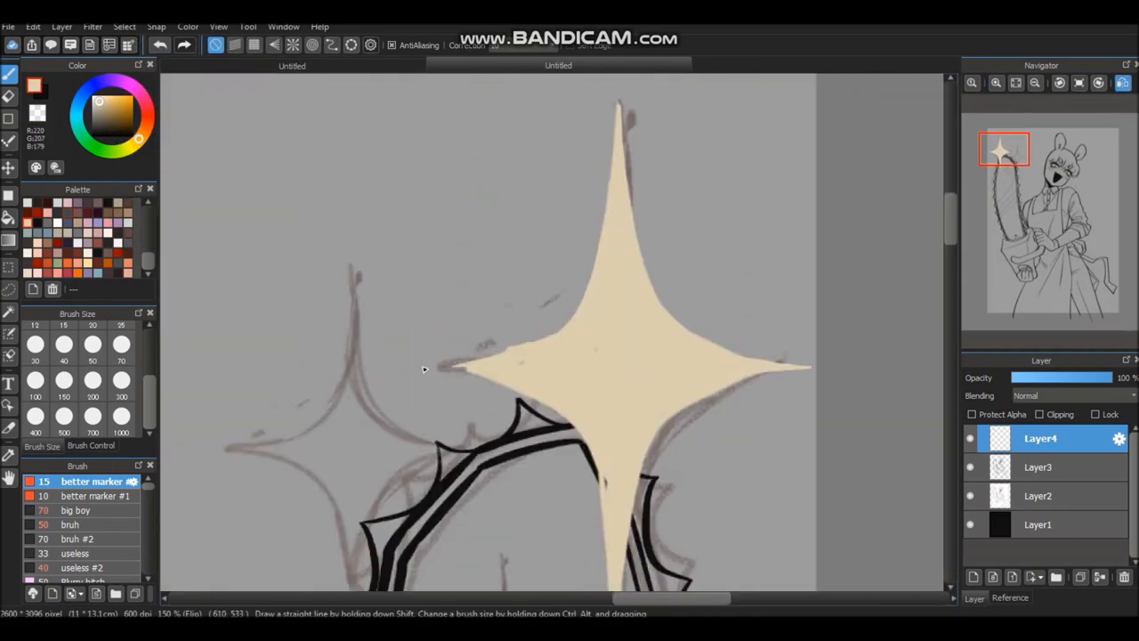
Start Edit > Delete Outside Canvas to bring up its confirmation prompt.
{"action": "left_click", "coordinate": [160, 46]}
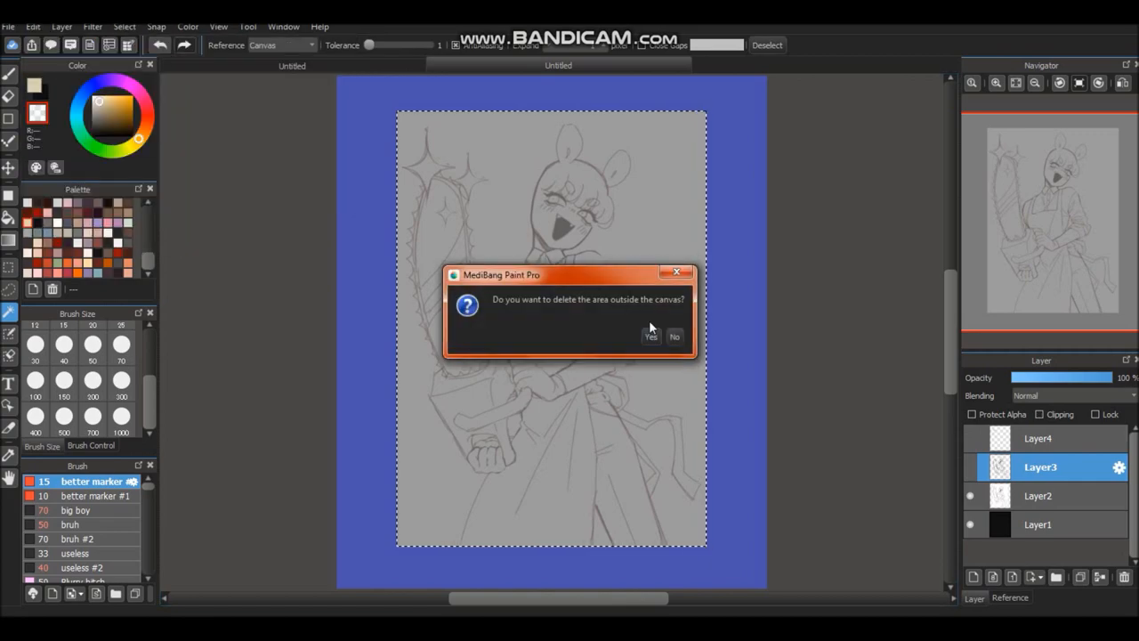
Answer the delete-outside-canvas prompt, flat-colour the figure, and fit the drawing to the window.
{"action": "left_click", "coordinate": [651, 336]}
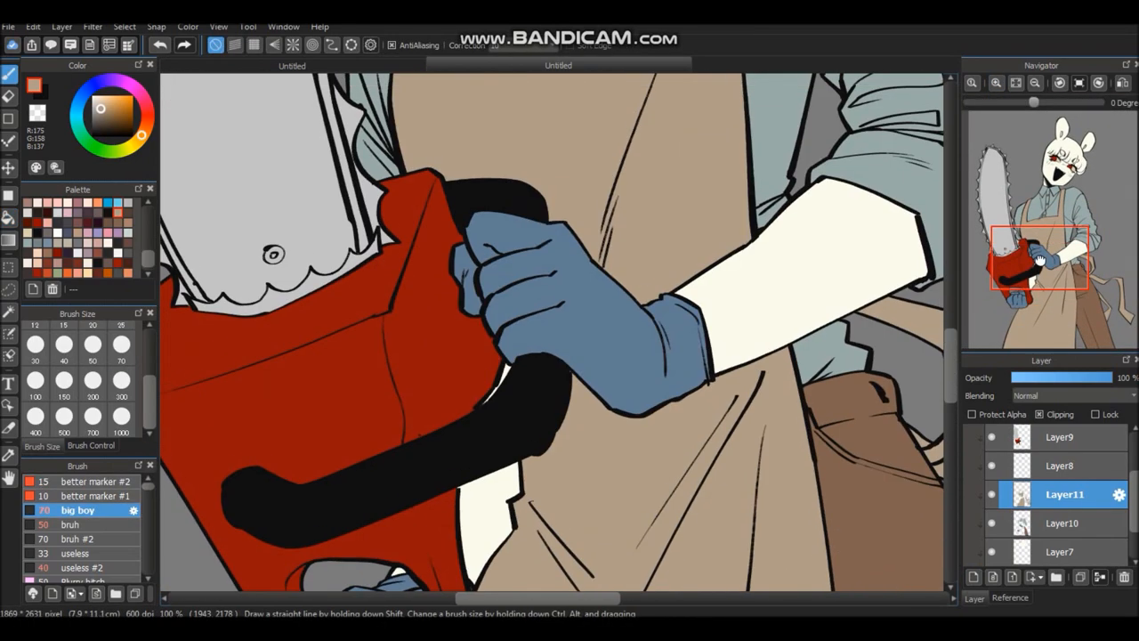
{"action": "left_click", "coordinate": [1016, 83]}
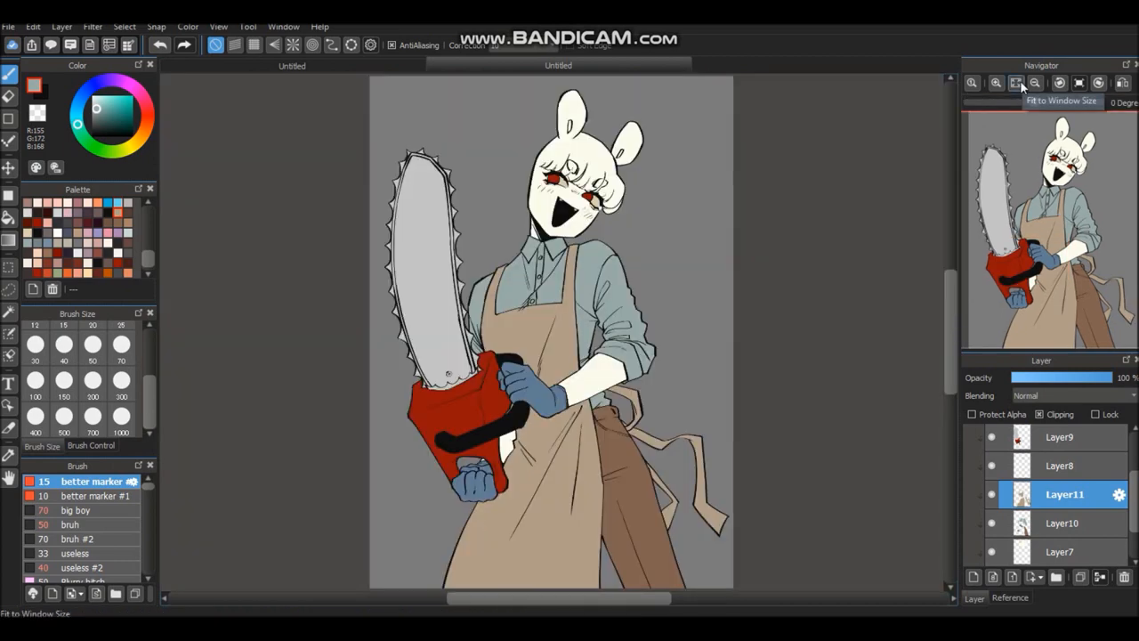